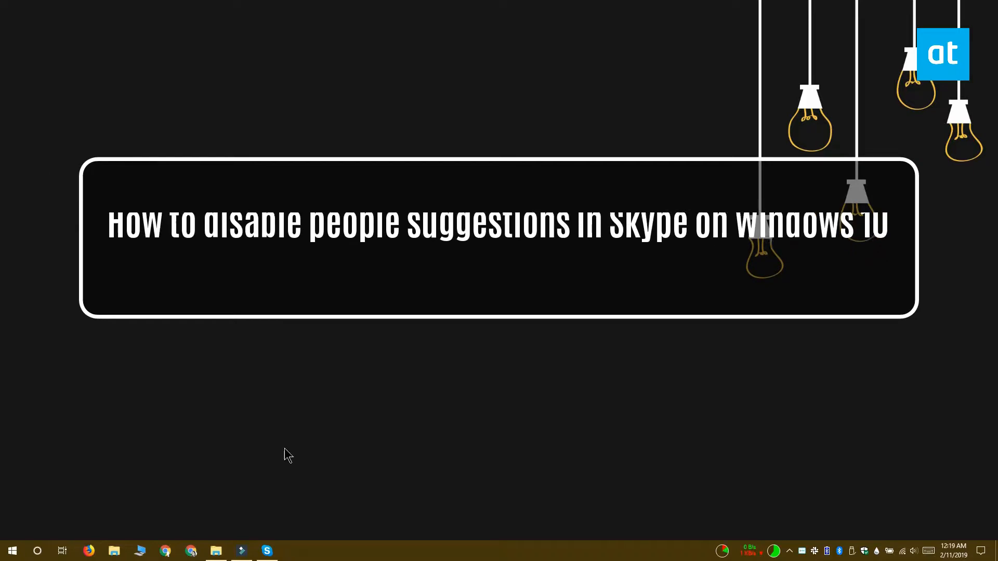
Step: Open Skype from the taskbar to view the People You May Know suggestions
click(266, 550)
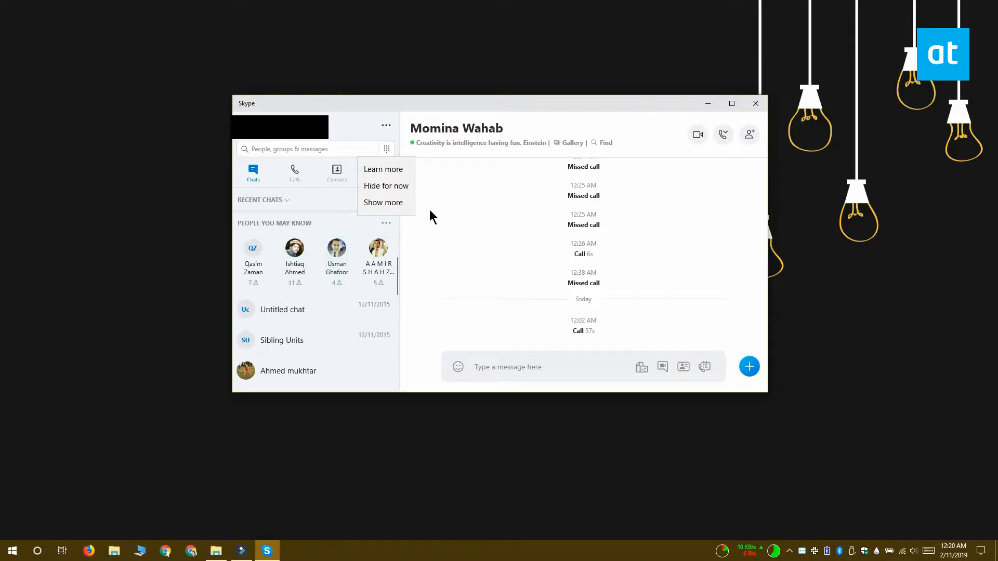
mouse_move(175, 250)
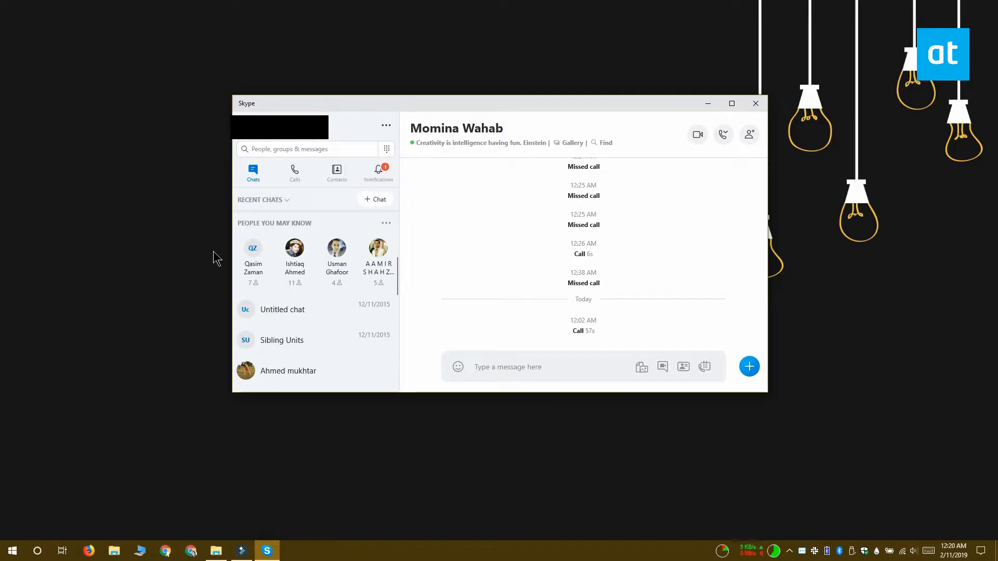
mouse_move(459, 185)
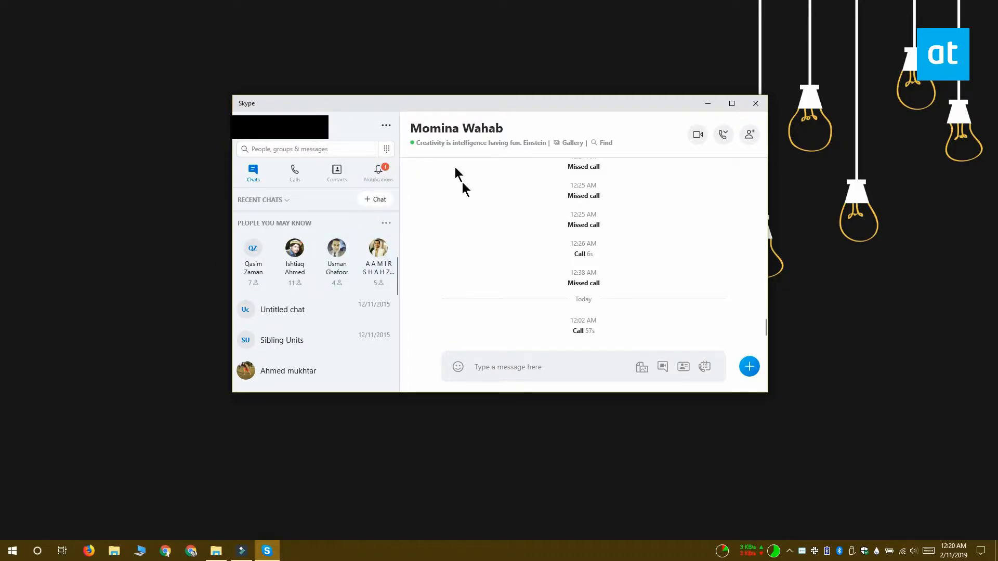
Step: Open the account options menu beside the profile, listing Settings and Sign out
click(385, 125)
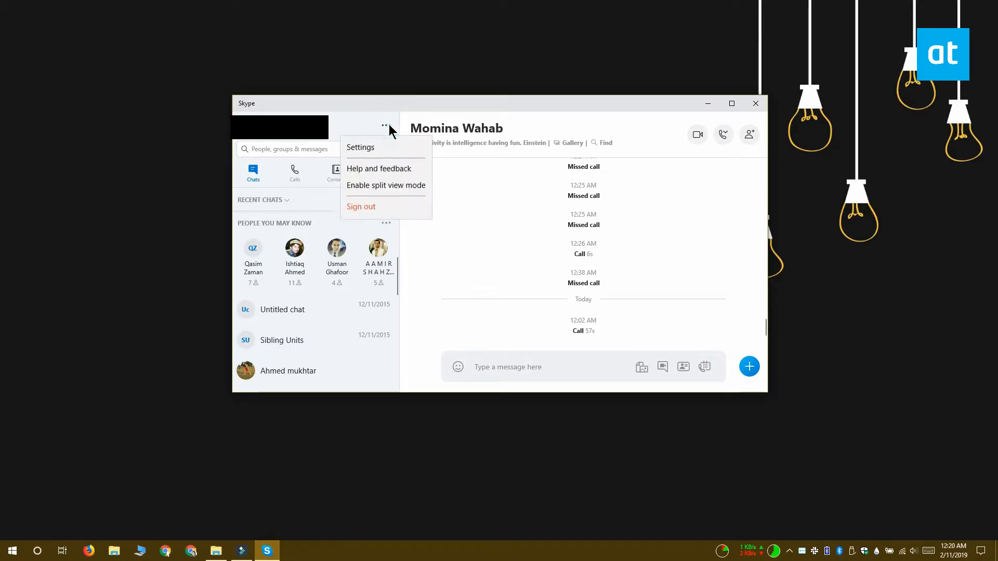
mouse_move(386, 148)
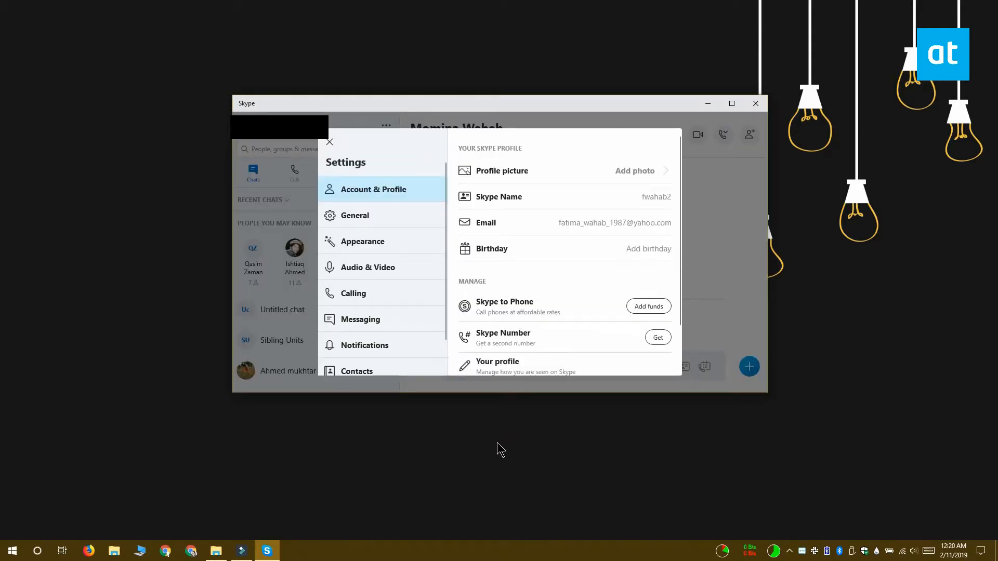
Step: Go to the Contacts section of Settings and open its Privacy page
scroll(down, 3)
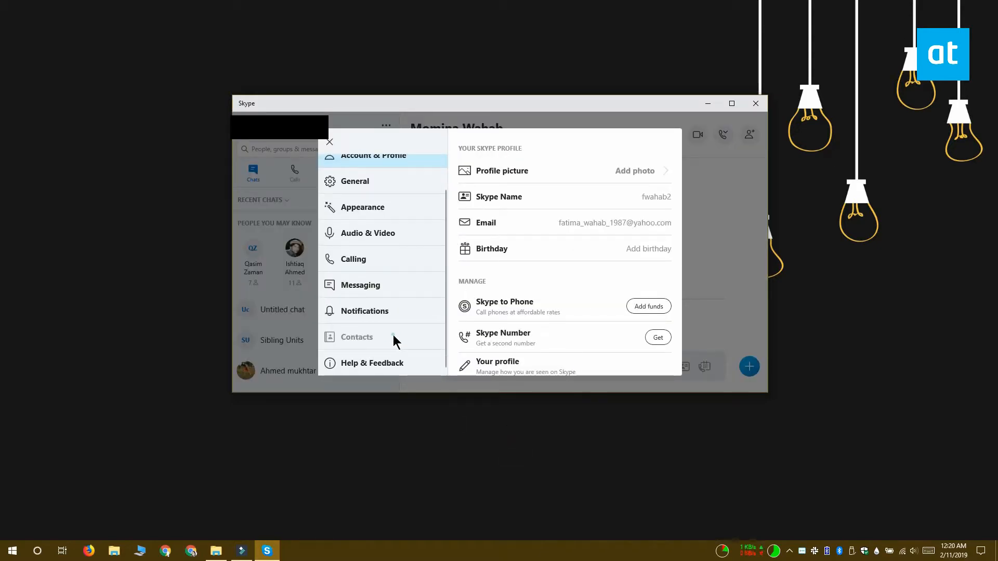
click(357, 337)
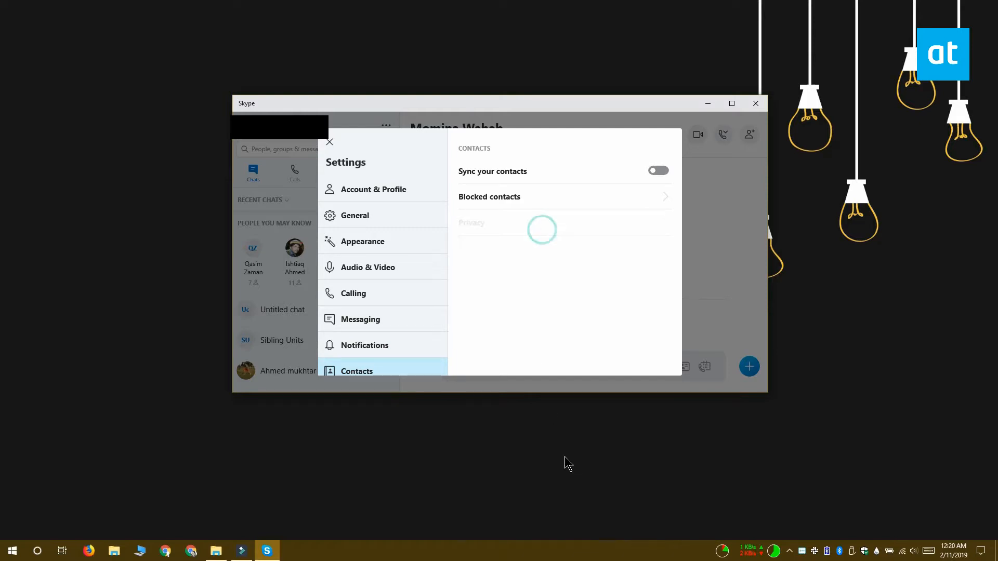
click(472, 223)
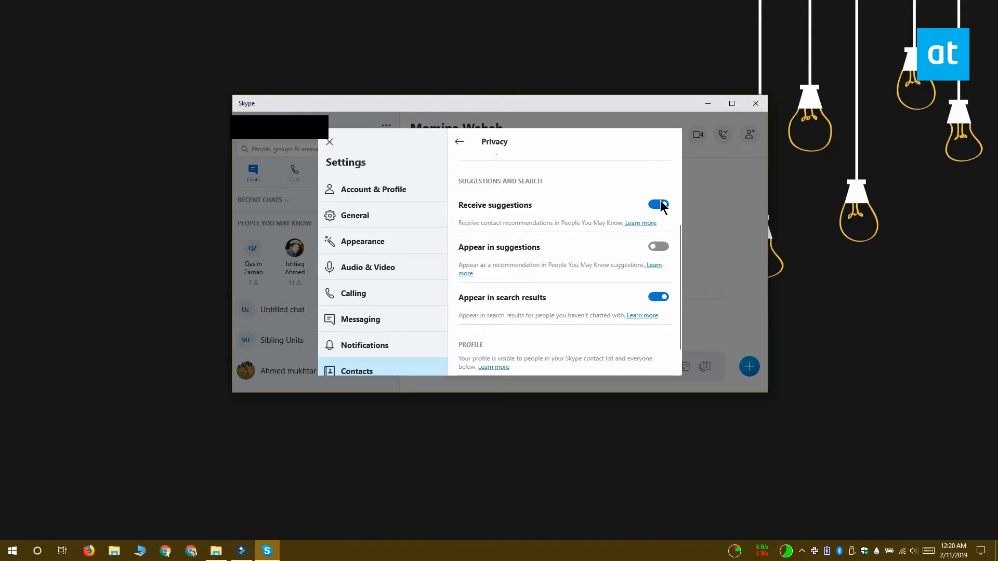
mouse_move(661, 208)
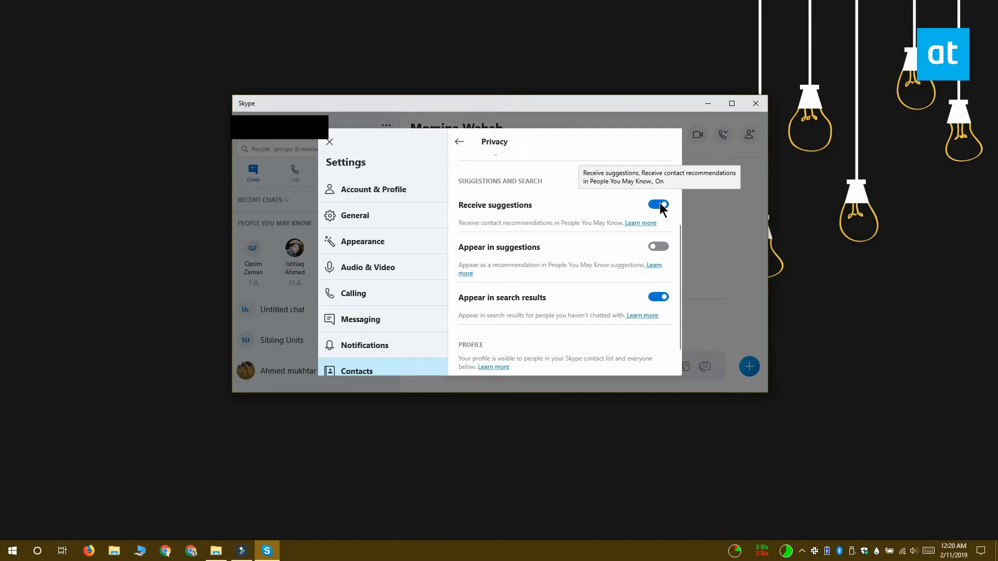
Step: Switch off Receive suggestions and close Settings to return to the chat list
click(658, 204)
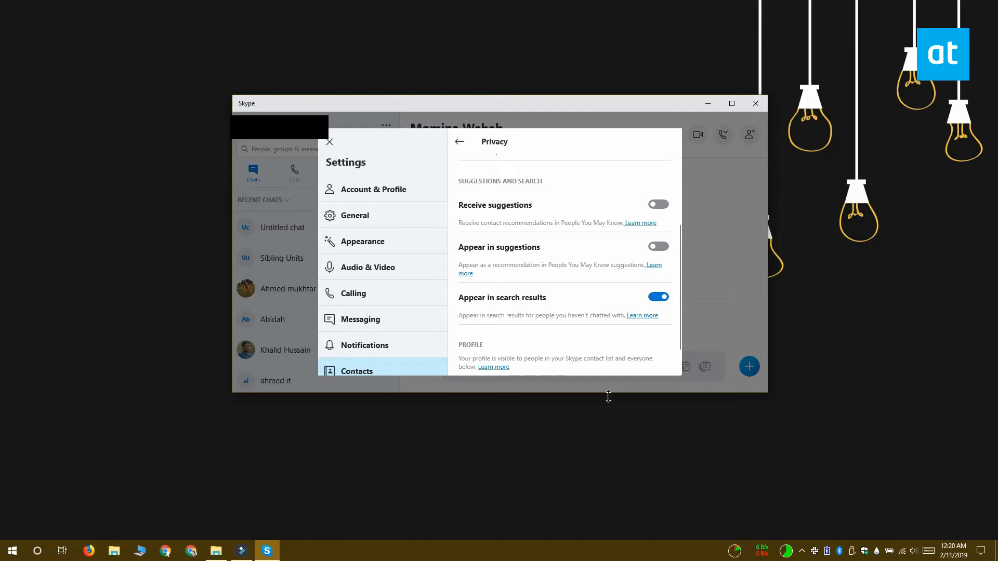
mouse_move(537, 263)
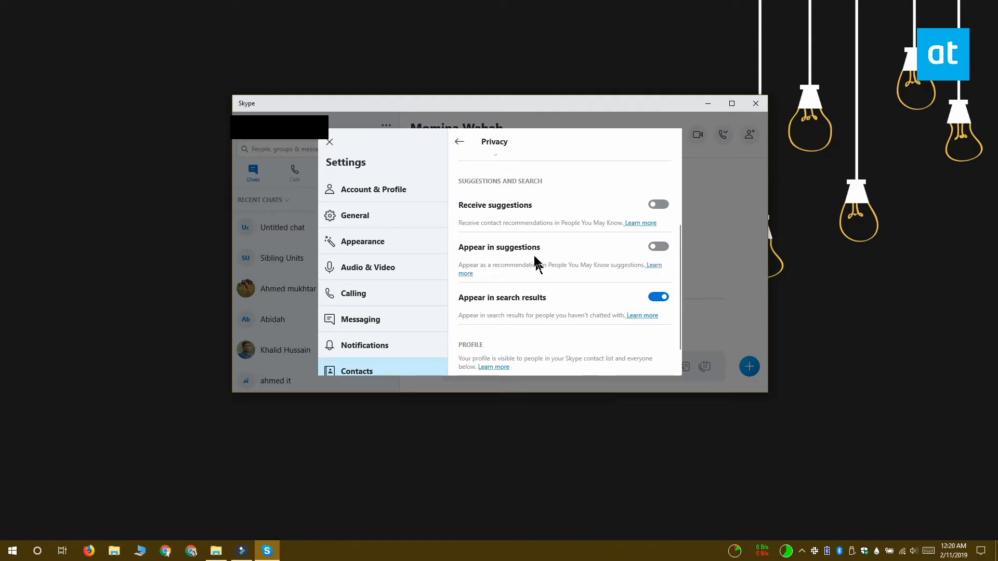
mouse_move(648, 438)
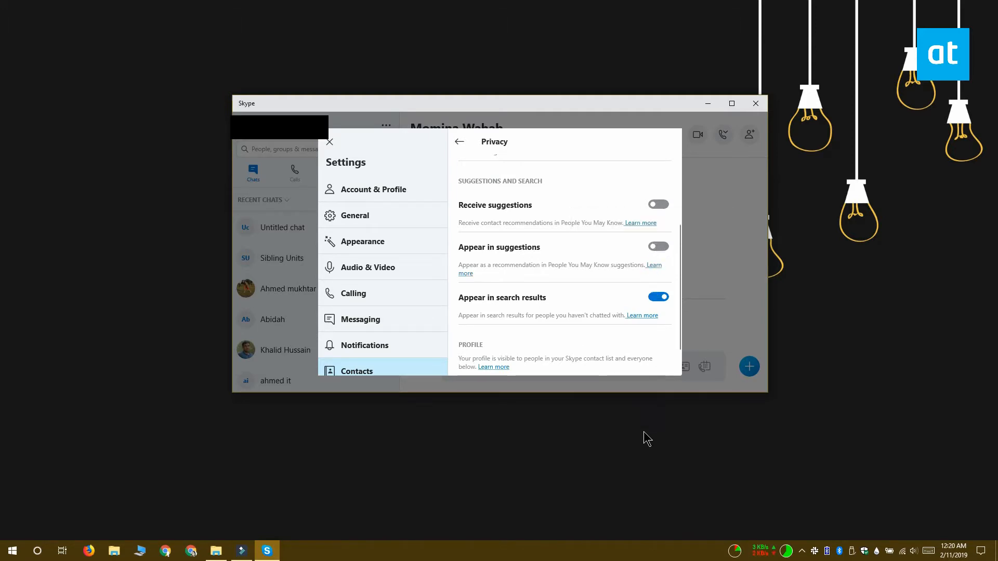
mouse_move(647, 444)
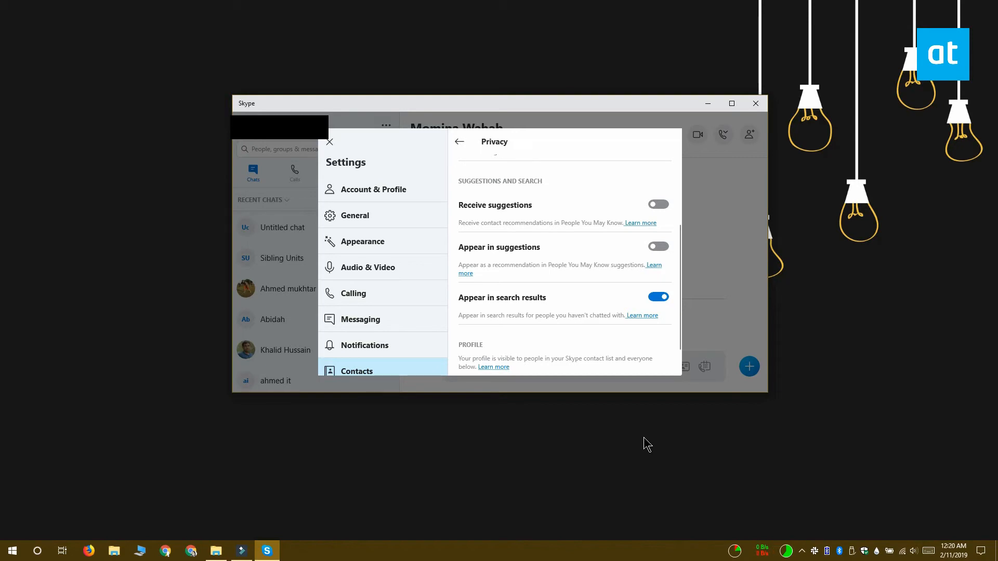
mouse_move(331, 156)
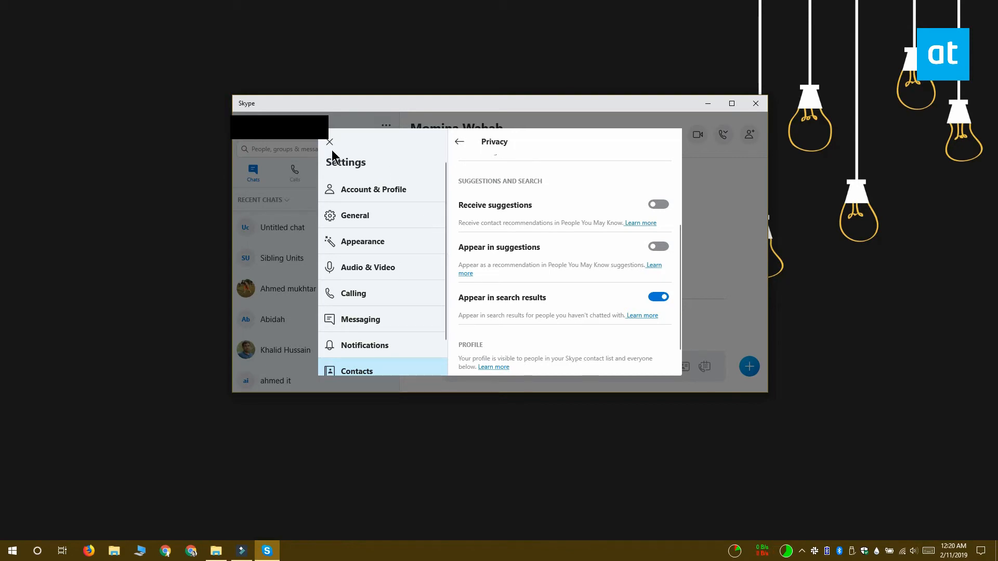
click(329, 141)
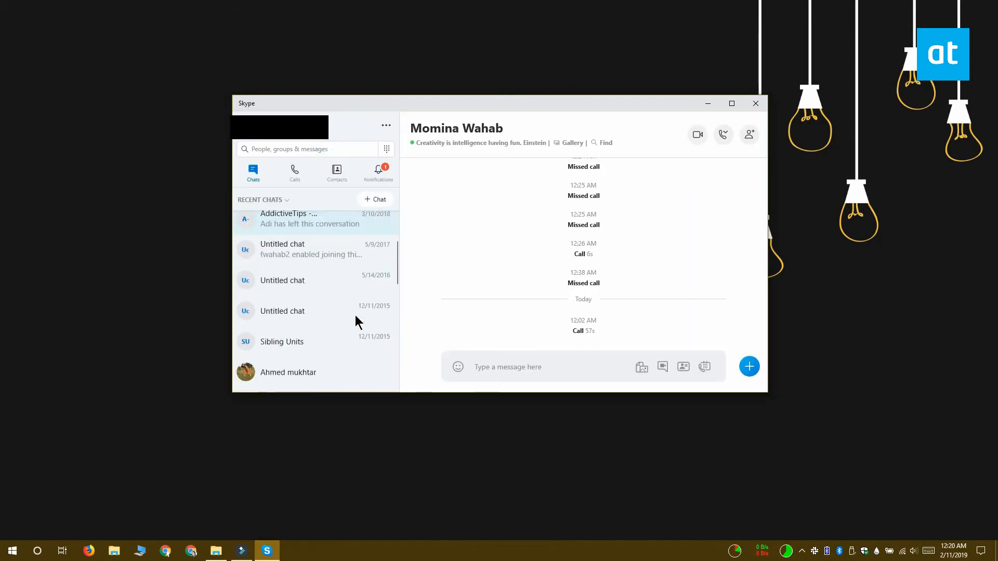